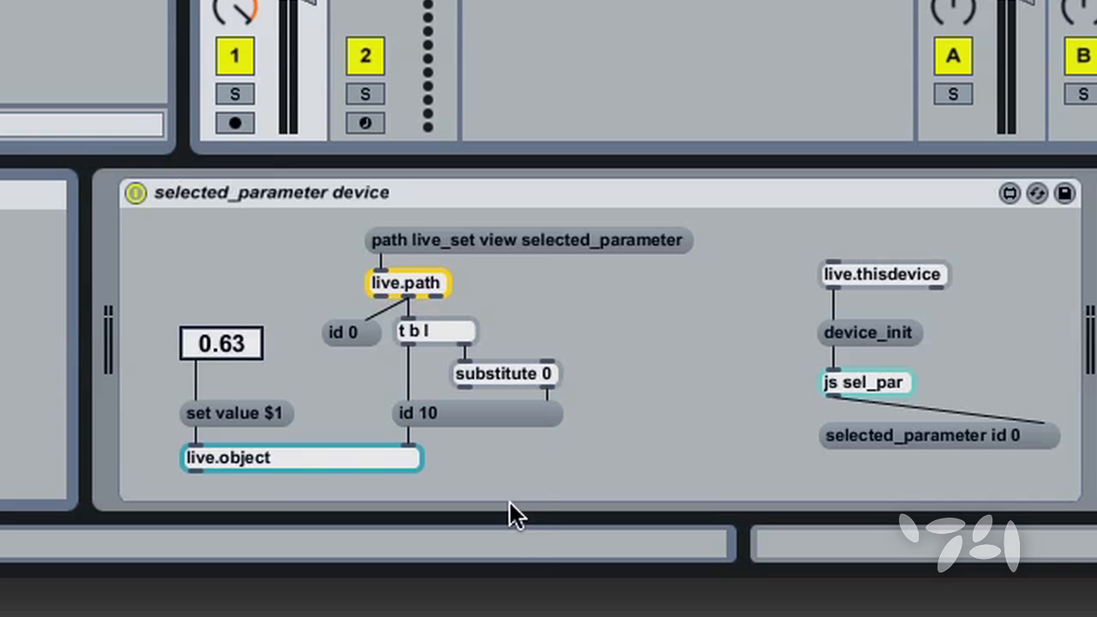
mouse_move(548, 270)
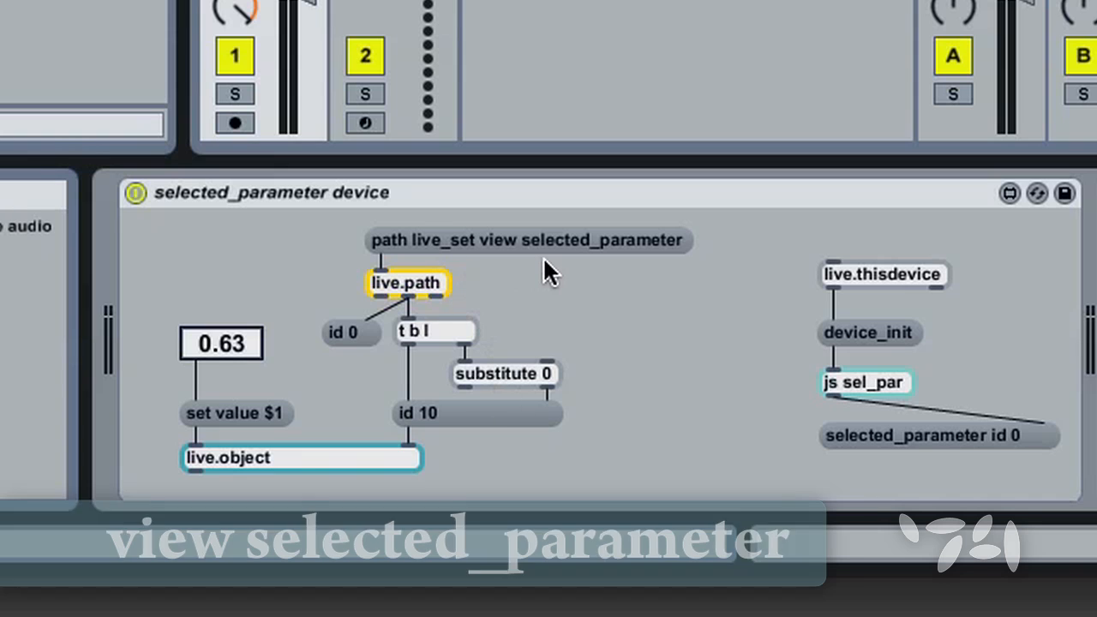
mouse_move(598, 272)
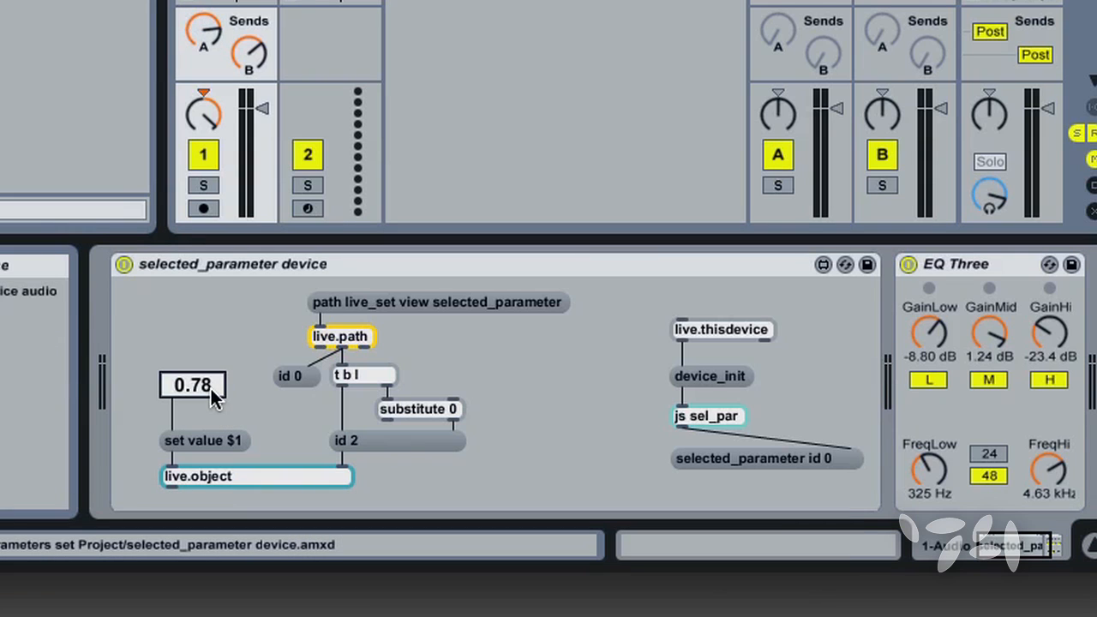
mouse_move(930, 334)
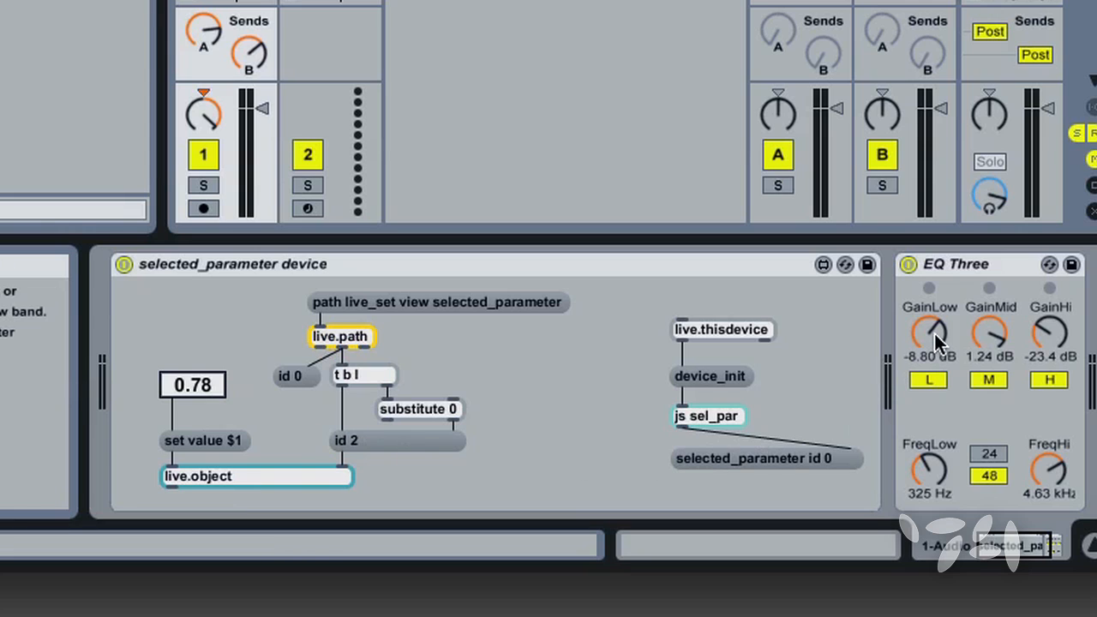